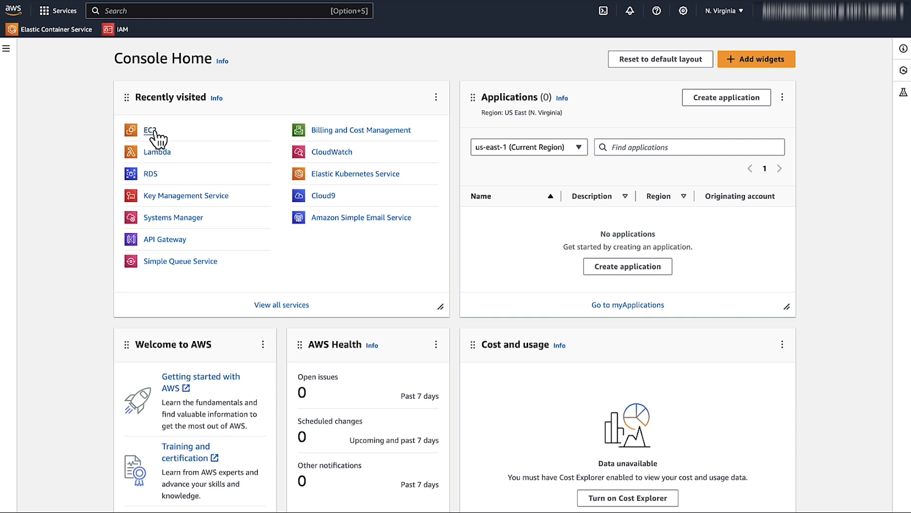
Go to EC2 from Console Home and select the KC_video instance
{"action": "left_click", "coordinate": [150, 130]}
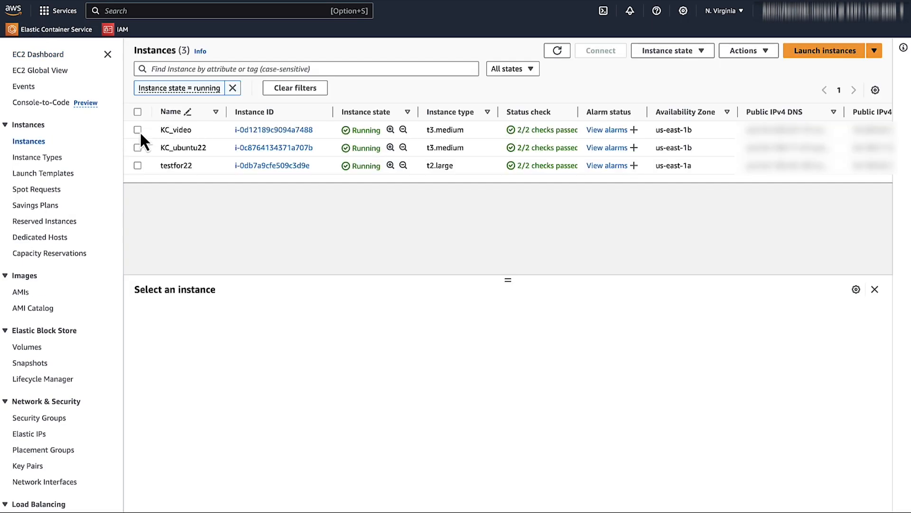
{"action": "left_click", "coordinate": [138, 130]}
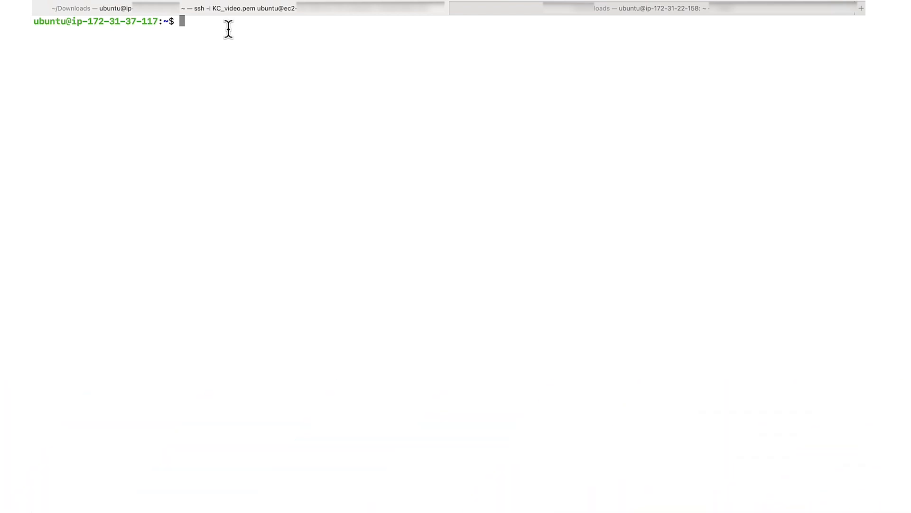
List network interfaces and enter the vi command for /etc/network/interfaces.d/51-ens6.cfg
{"action": "key", "text": "Return"}
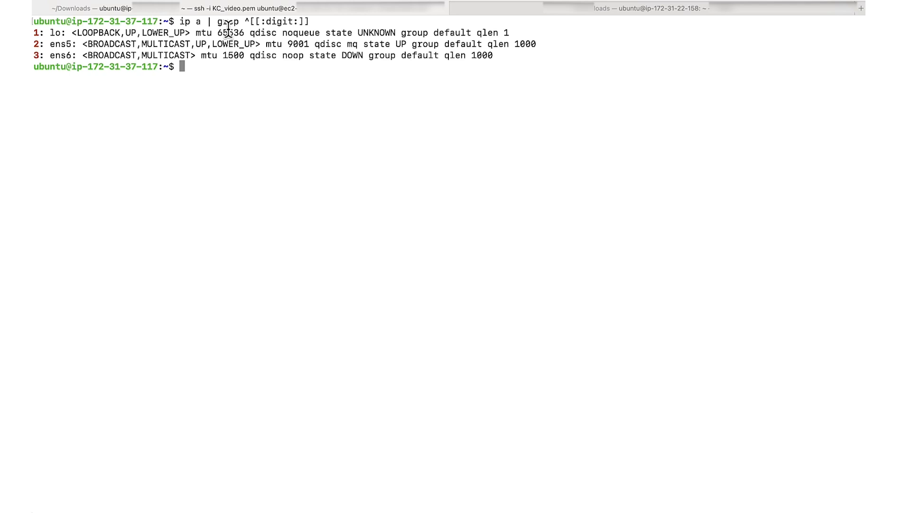
{"action": "type", "text": "sudo vi /etc/network/interfaces.d/51-ens6.cfg"}
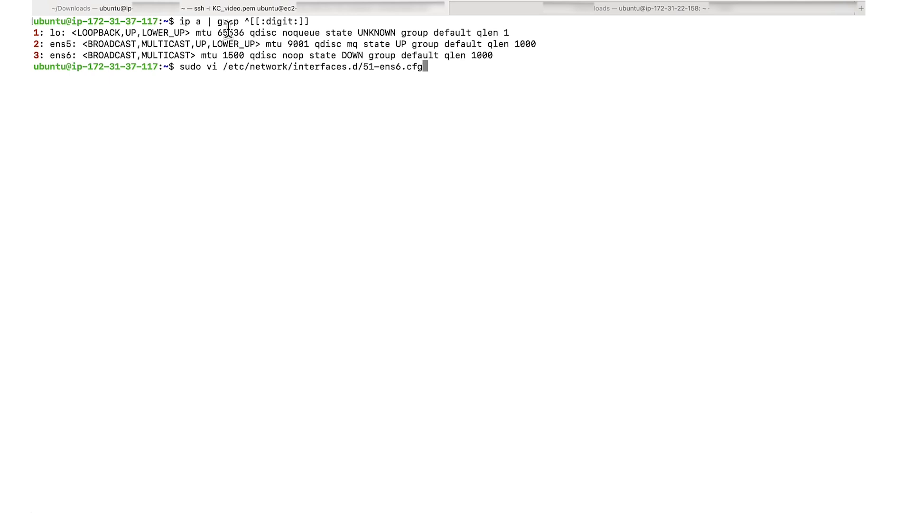
Open /etc/network/interfaces.d/51-ens6.cfg in vi on the first instance
{"action": "key", "text": "Return"}
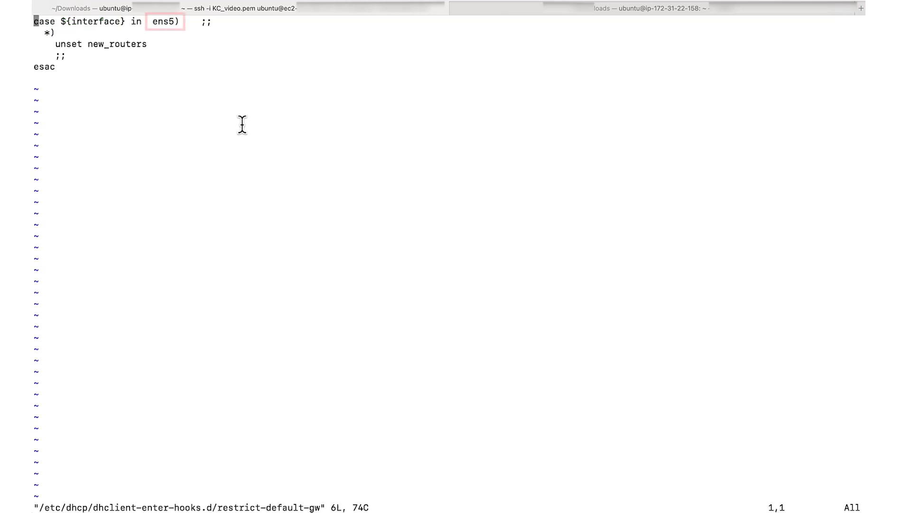
{"action": "mouse_move", "coordinate": [204, 95]}
{"action": "type", "text": "sudo systemctl restart networking"}
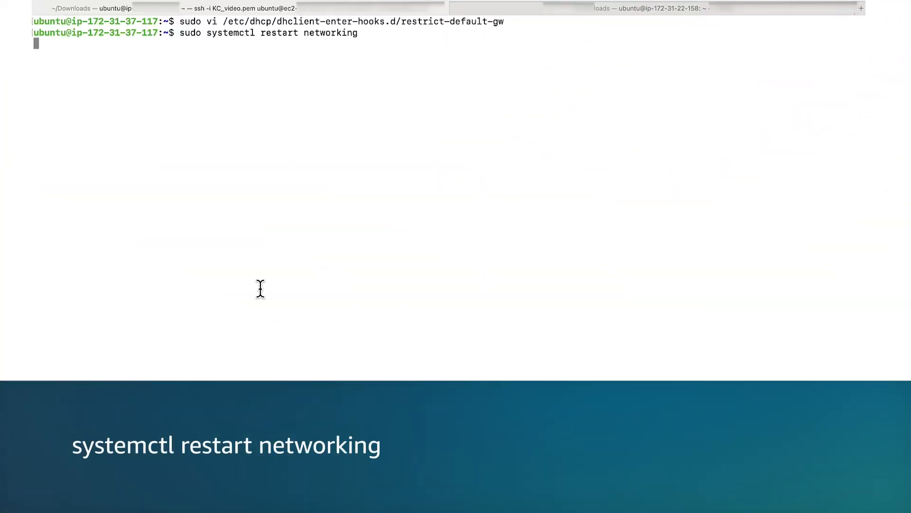
Restart networking to apply the ens6 configuration
{"action": "key", "text": "Return"}
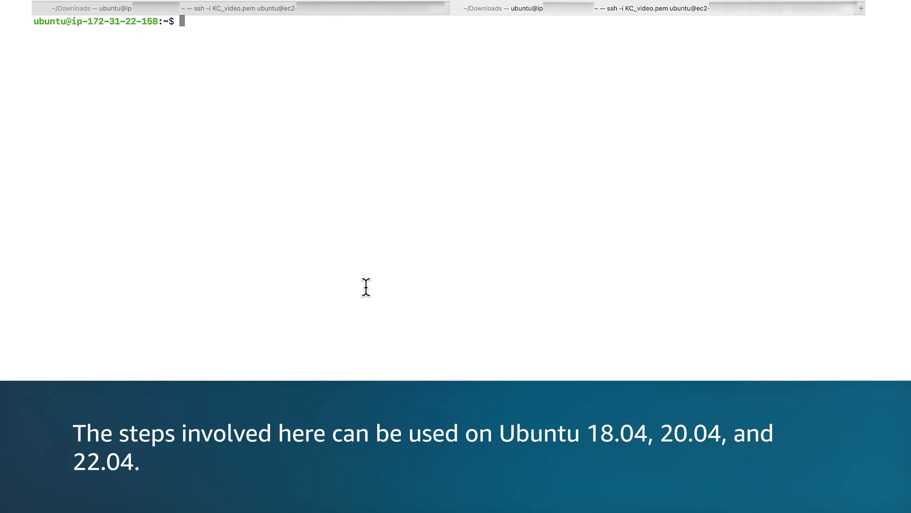
Enter sudo vi /etc/netplan/51-eth1.yaml on the second instance
{"action": "type", "text": "sudo vi /etc/netplan/51-eth1.yaml"}
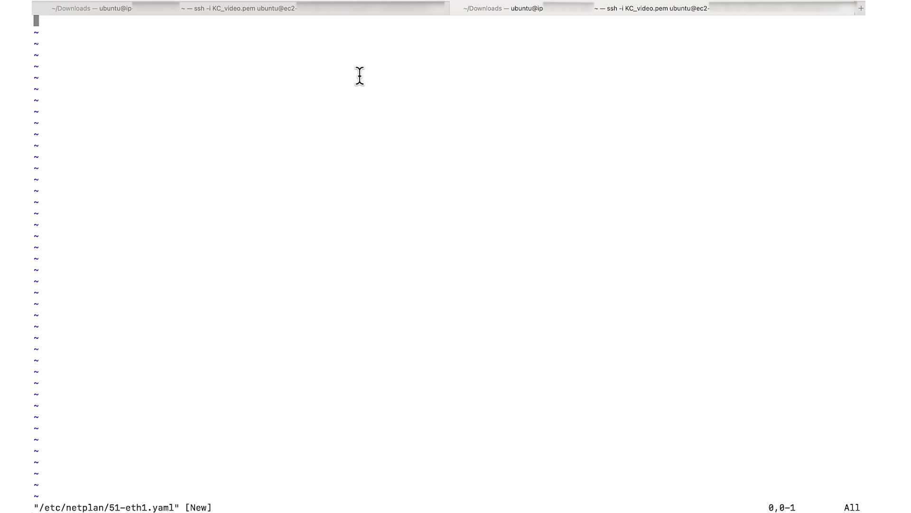
{"action": "mouse_move", "coordinate": [293, 264]}
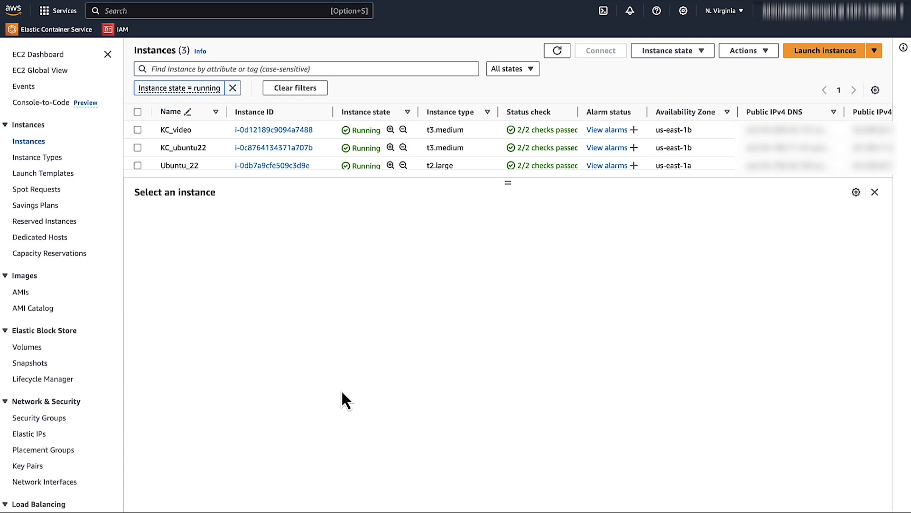
Check Ubuntu_22's networking details and follow its subnet-03f82f7f587582fea link
{"action": "left_click", "coordinate": [138, 165]}
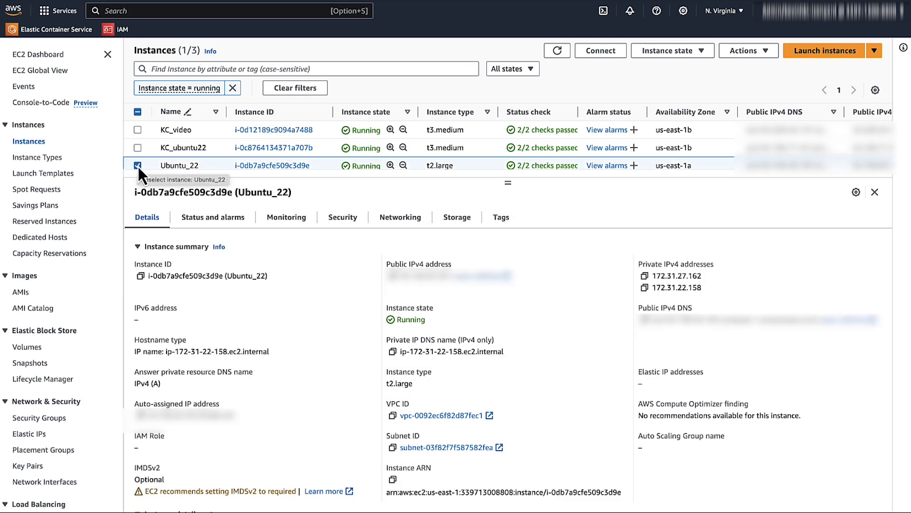
{"action": "left_click", "coordinate": [400, 217]}
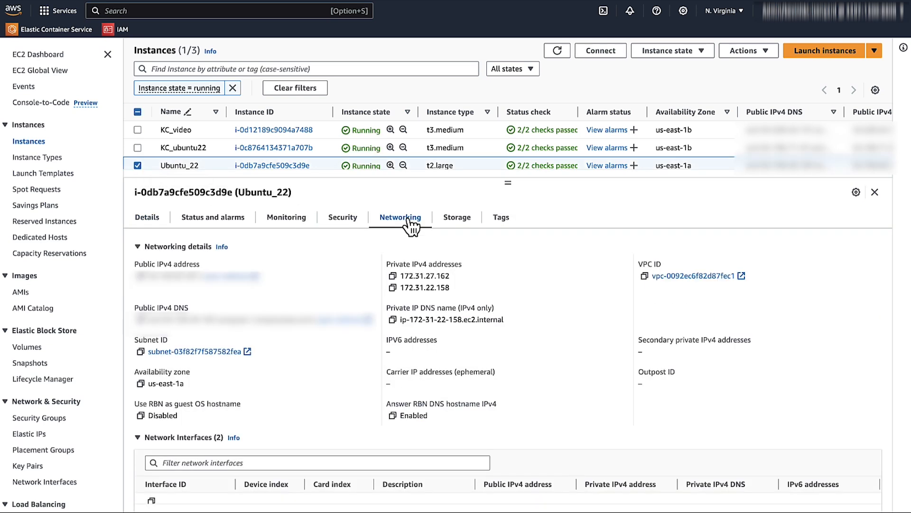
{"action": "mouse_move", "coordinate": [198, 352]}
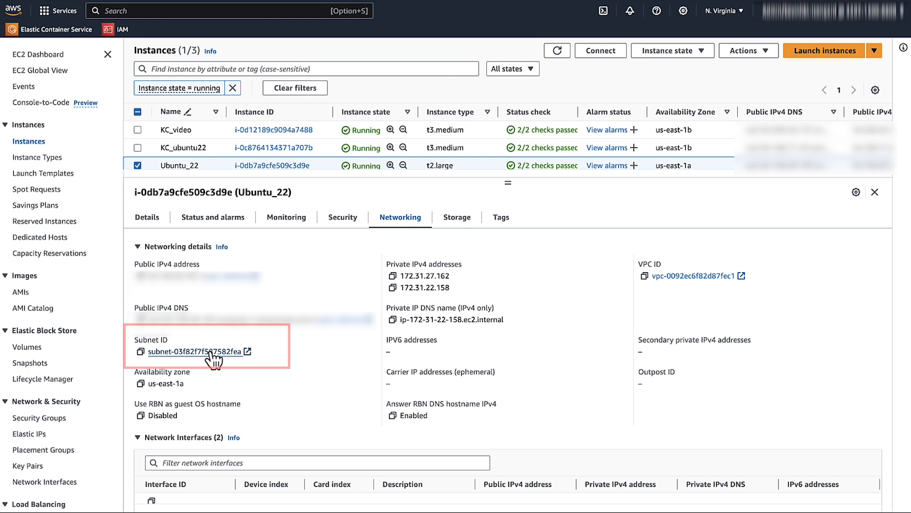
{"action": "mouse_move", "coordinate": [143, 357]}
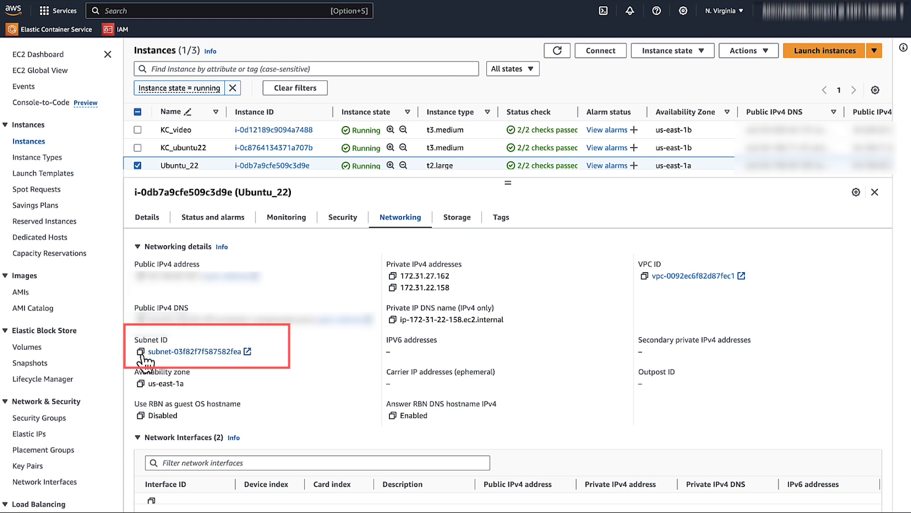
{"action": "mouse_move", "coordinate": [329, 375]}
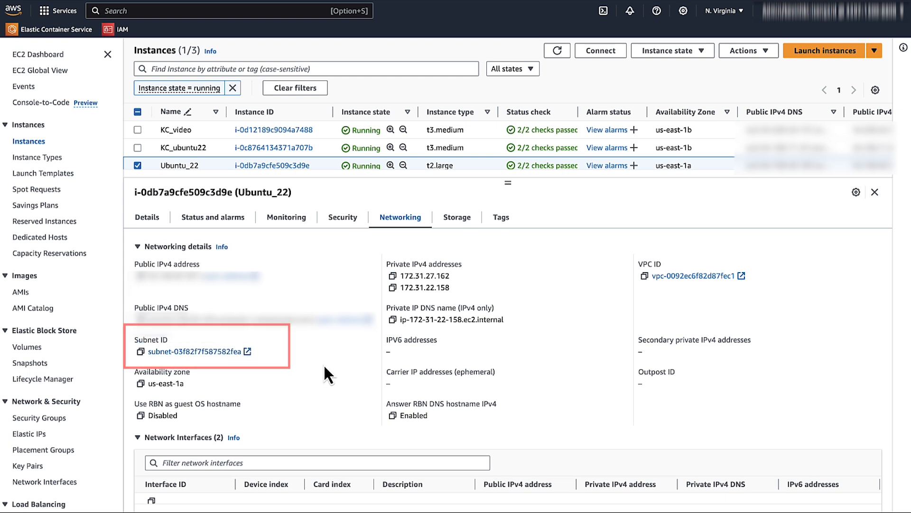
{"action": "left_click", "coordinate": [197, 351]}
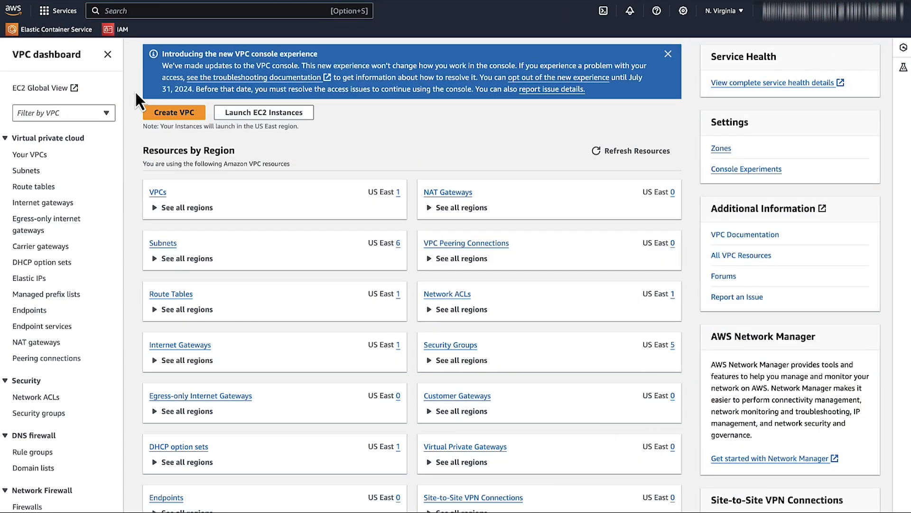
{"action": "mouse_move", "coordinate": [29, 155]}
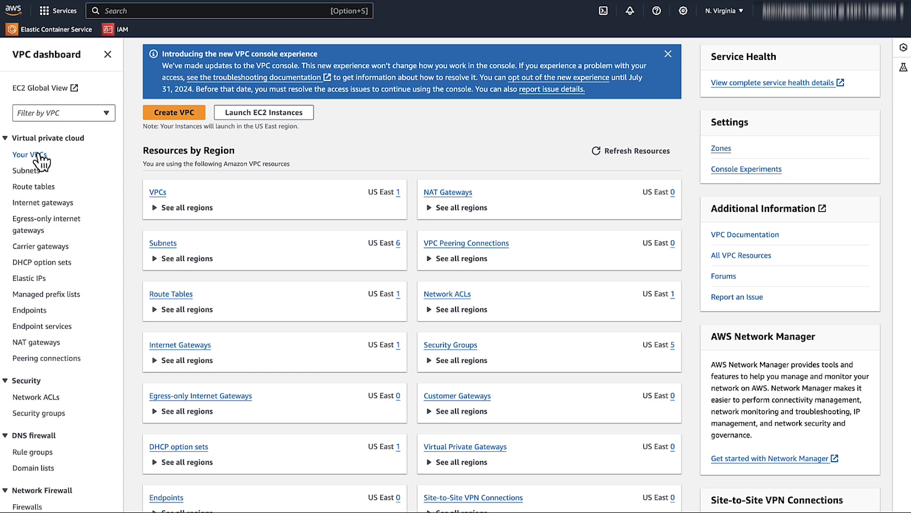
Show details for subnet-03f82f7f587582fea, noting IPv4 CIDR 172.31.16.0/20
{"action": "left_click", "coordinate": [27, 170]}
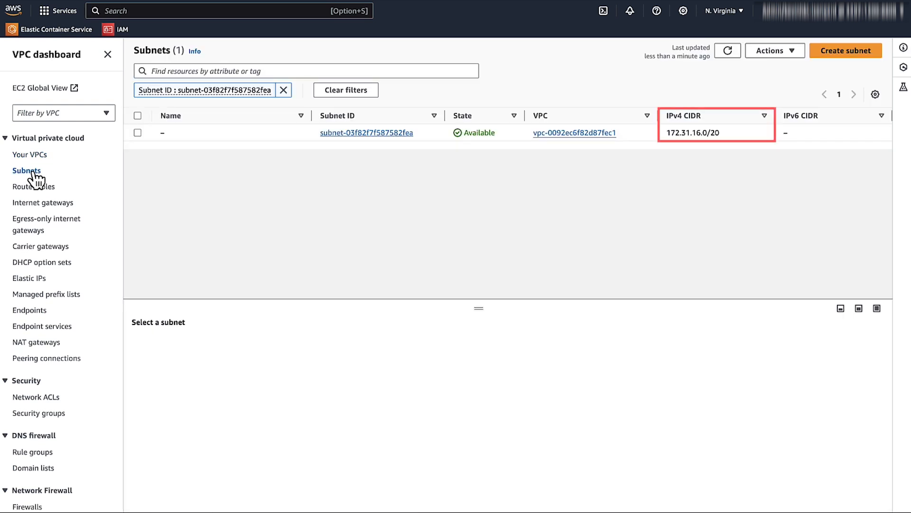
{"action": "mouse_move", "coordinate": [727, 142]}
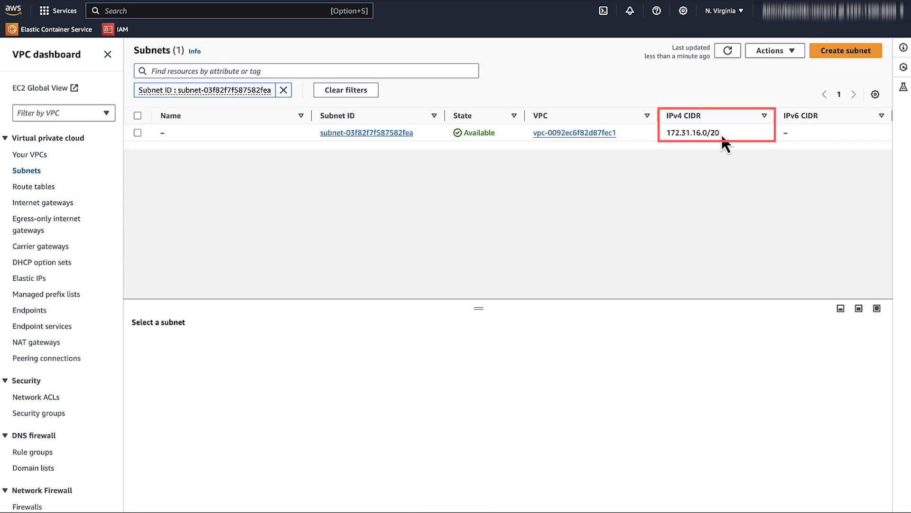
{"action": "left_click", "coordinate": [138, 132]}
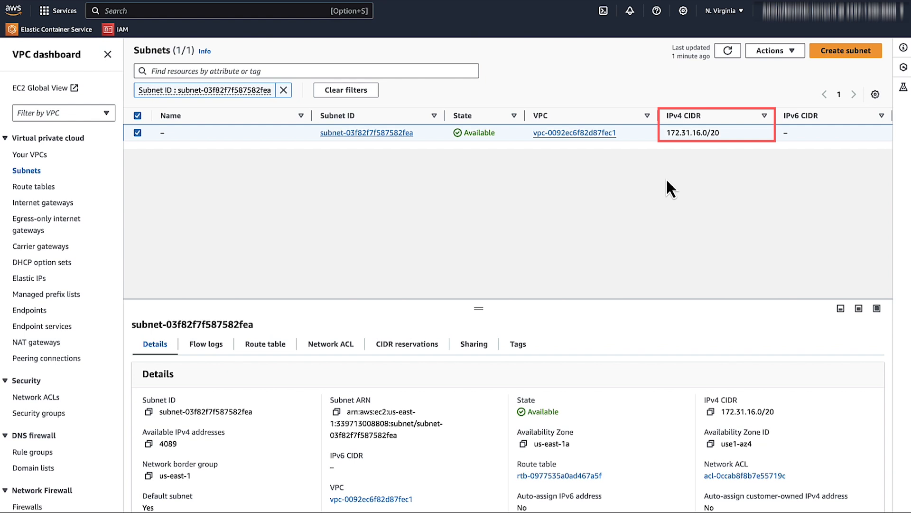